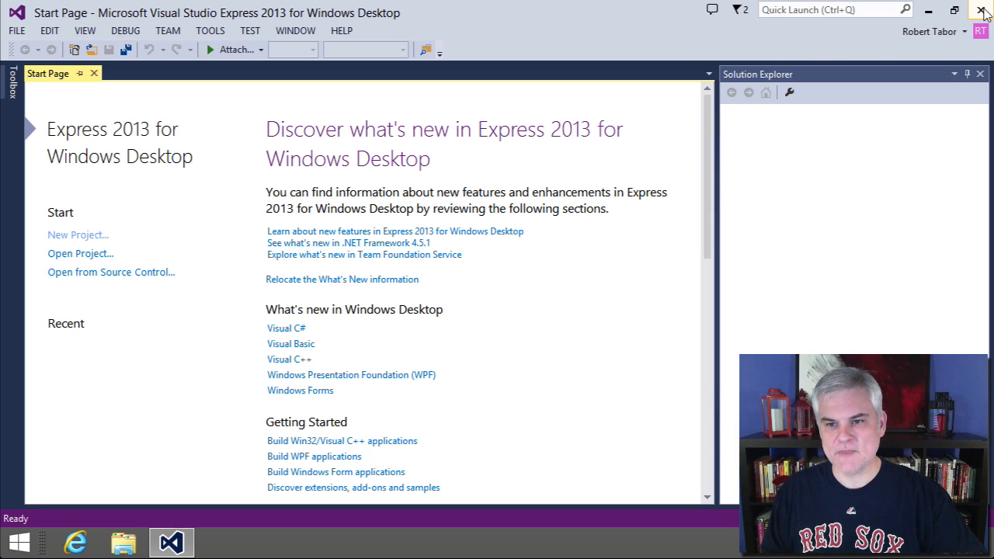
mouse_move(983, 9)
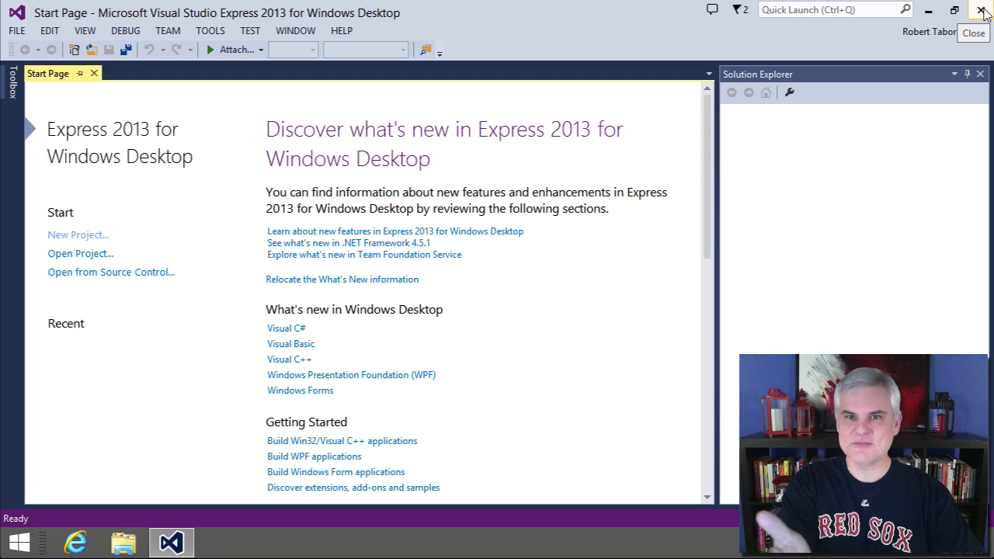
- Close the Visual Studio window
left_click(981, 9)
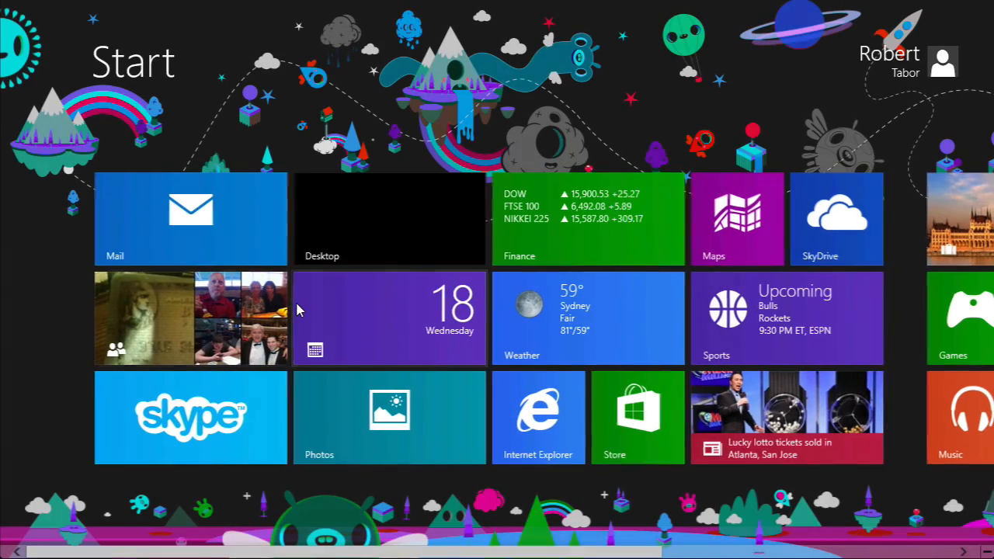
mouse_move(105, 519)
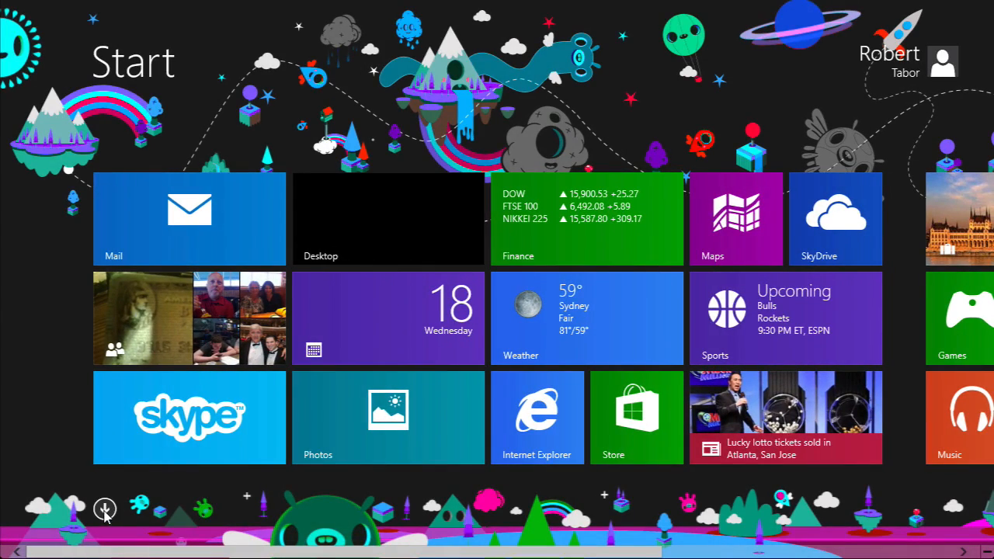
- Show the full Apps list on the Start screen
left_click(105, 510)
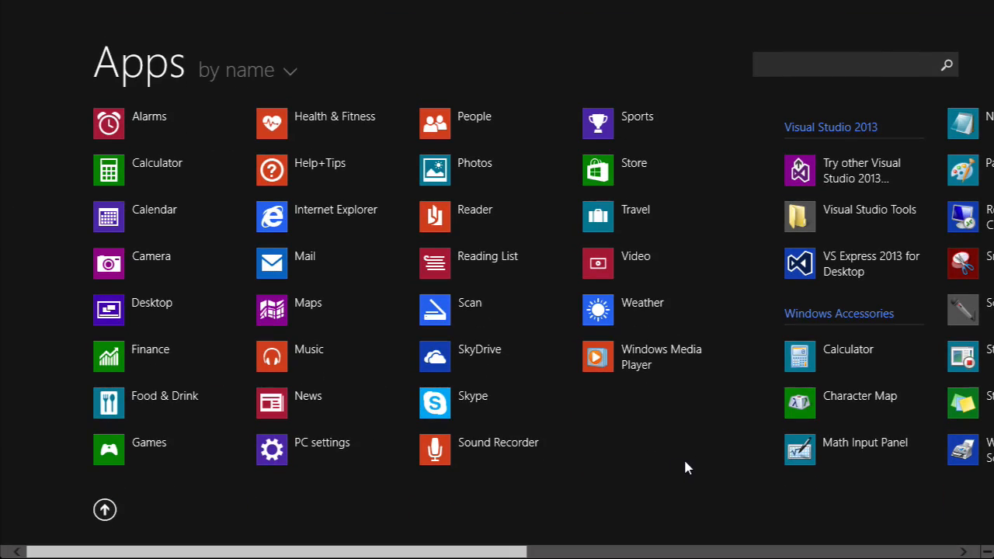
mouse_move(864, 278)
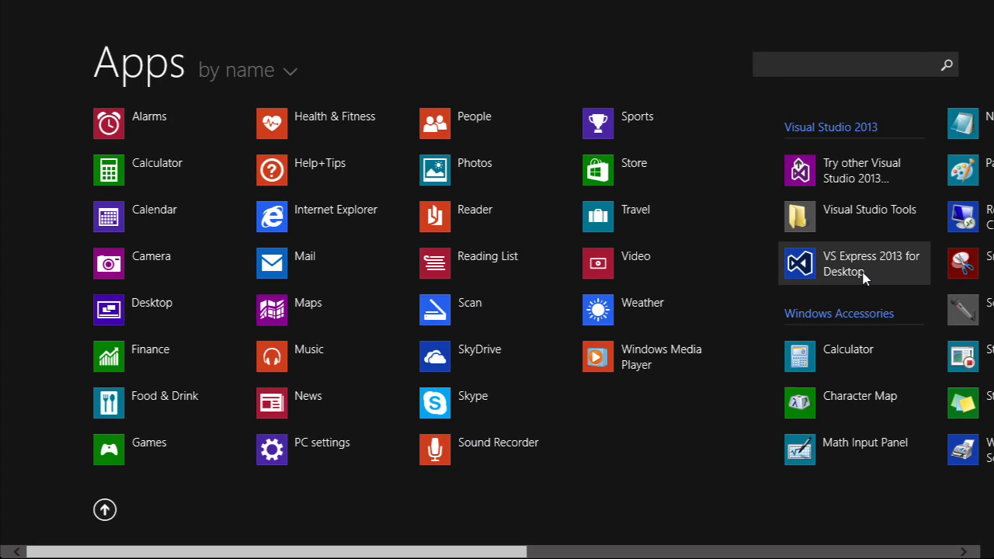
mouse_move(851, 276)
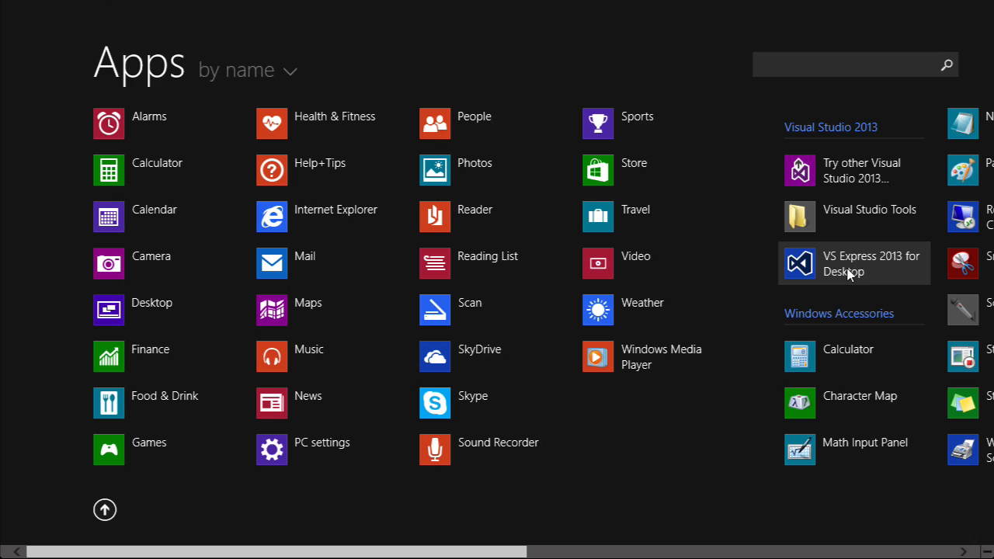
mouse_move(833, 284)
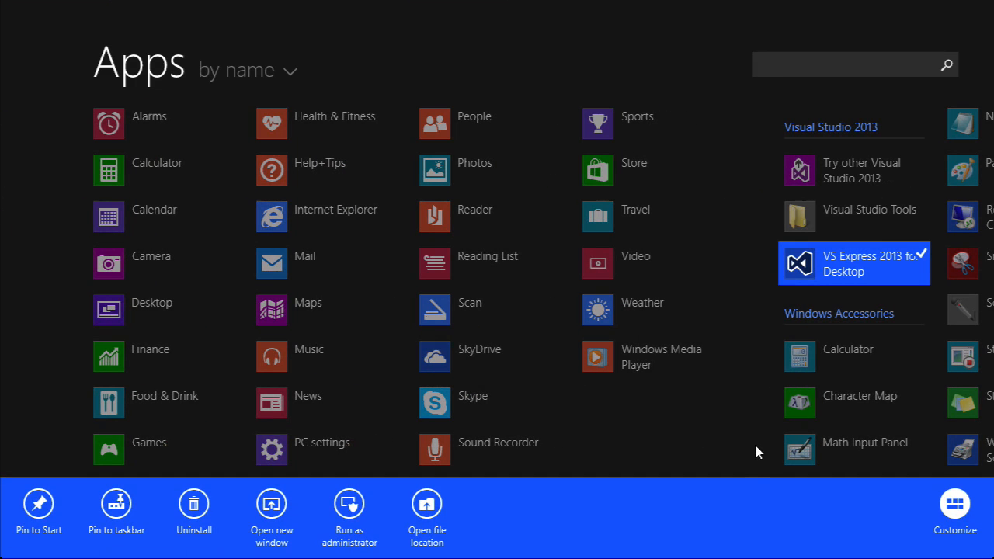
mouse_move(104, 509)
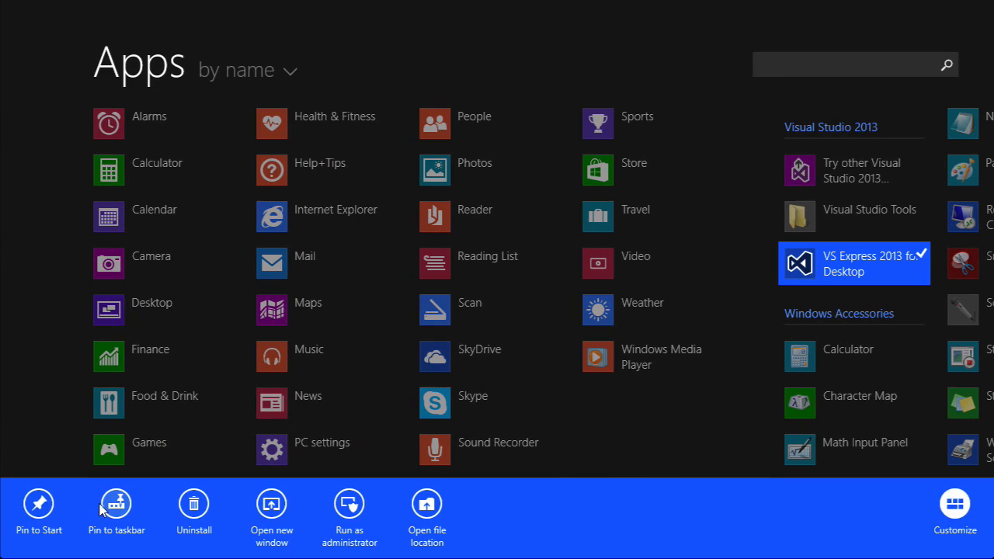
mouse_move(123, 510)
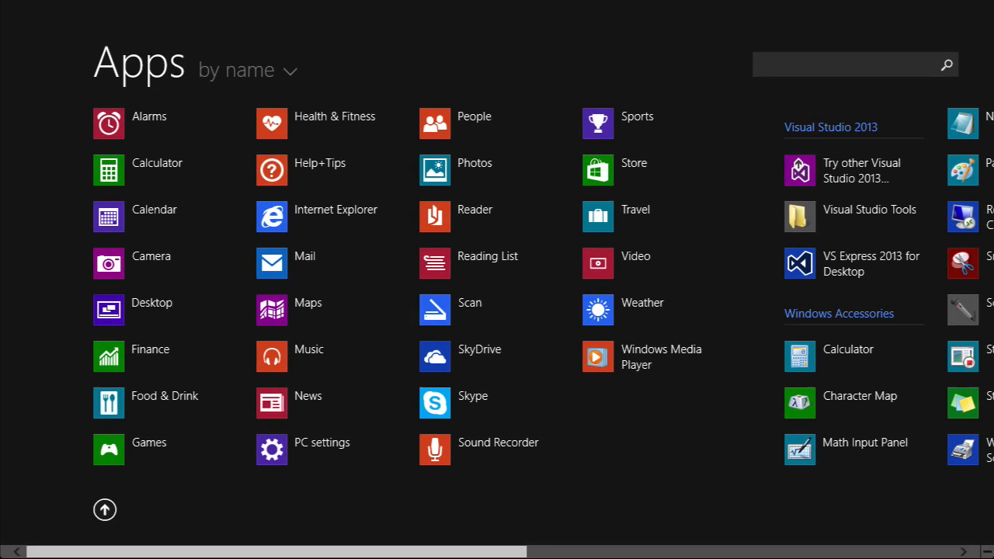
mouse_move(38, 207)
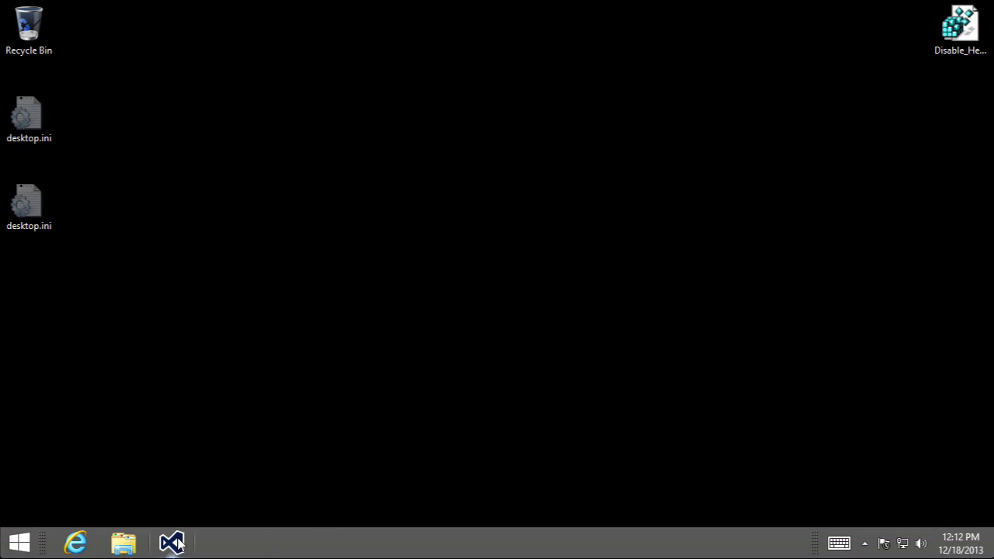
mouse_move(175, 542)
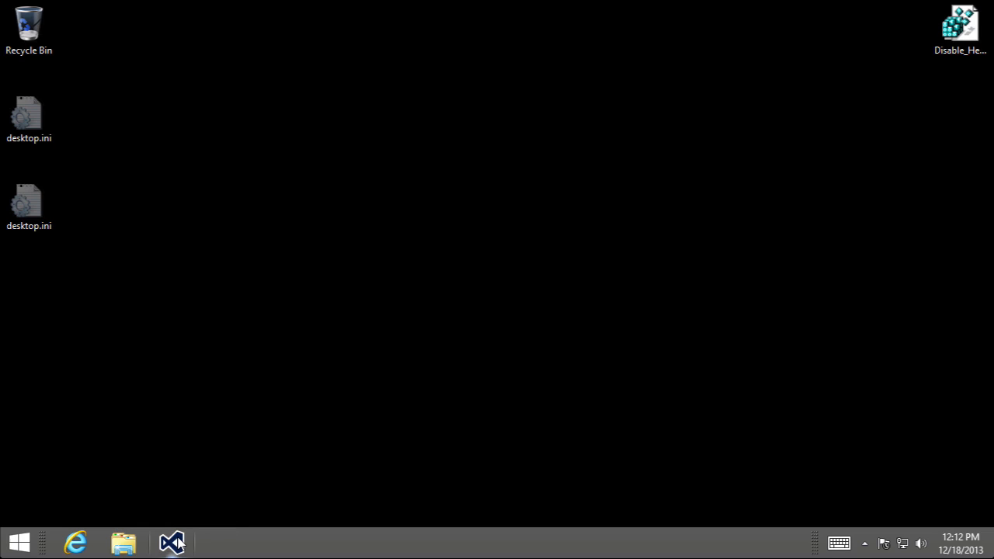
mouse_move(240, 416)
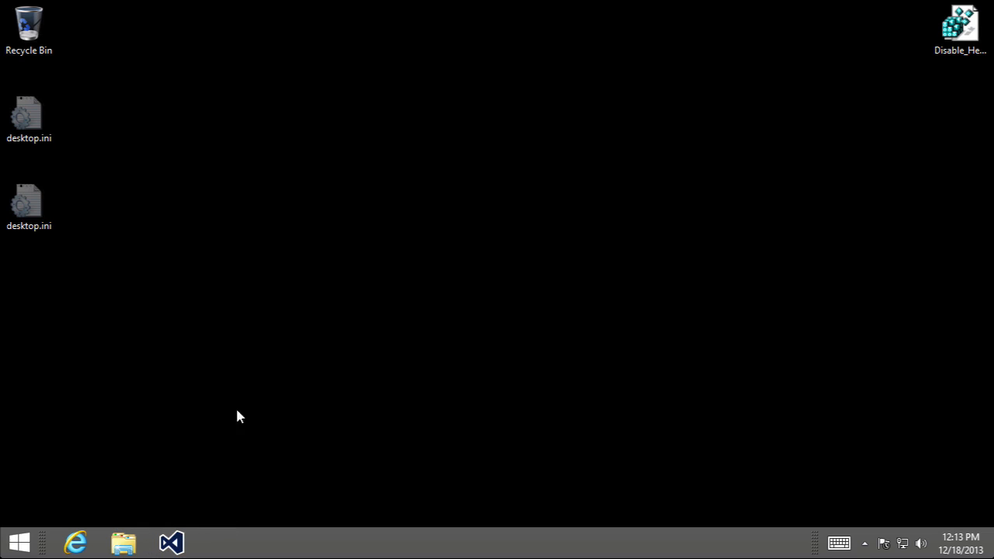
- Relaunch Visual Studio from its pinned taskbar icon
left_click(168, 542)
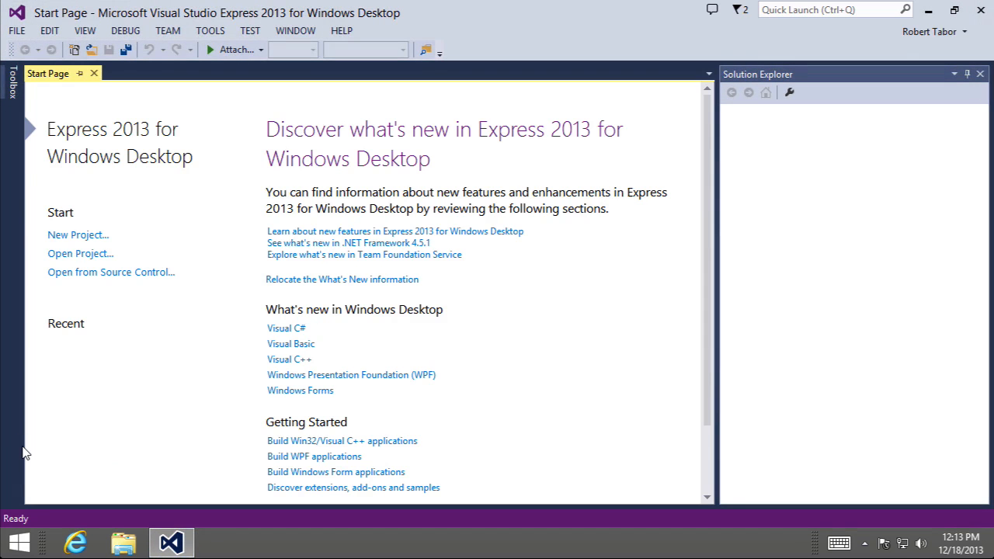
mouse_move(133, 374)
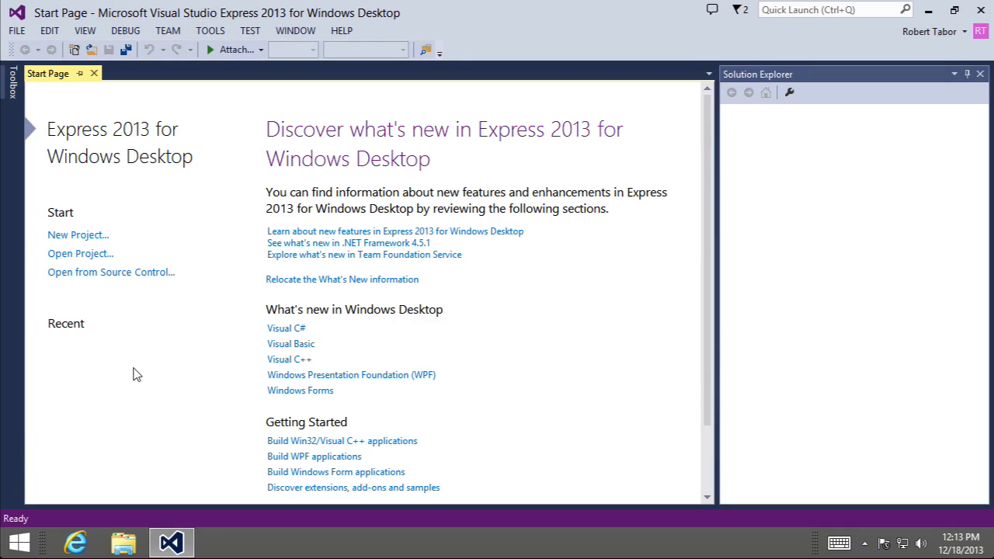
left_click(14, 31)
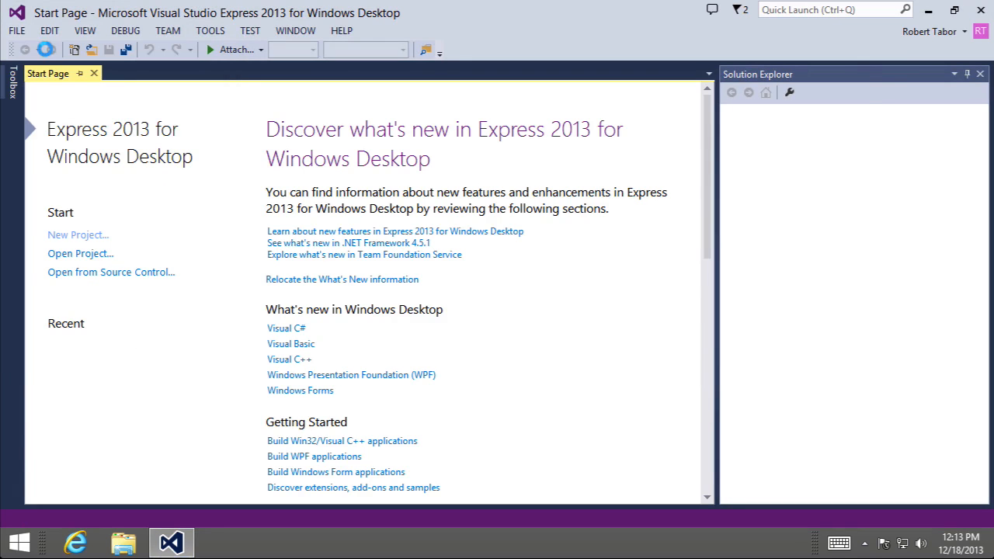
- Choose the Visual C# Console Application template in the New Project dialog
left_click(77, 234)
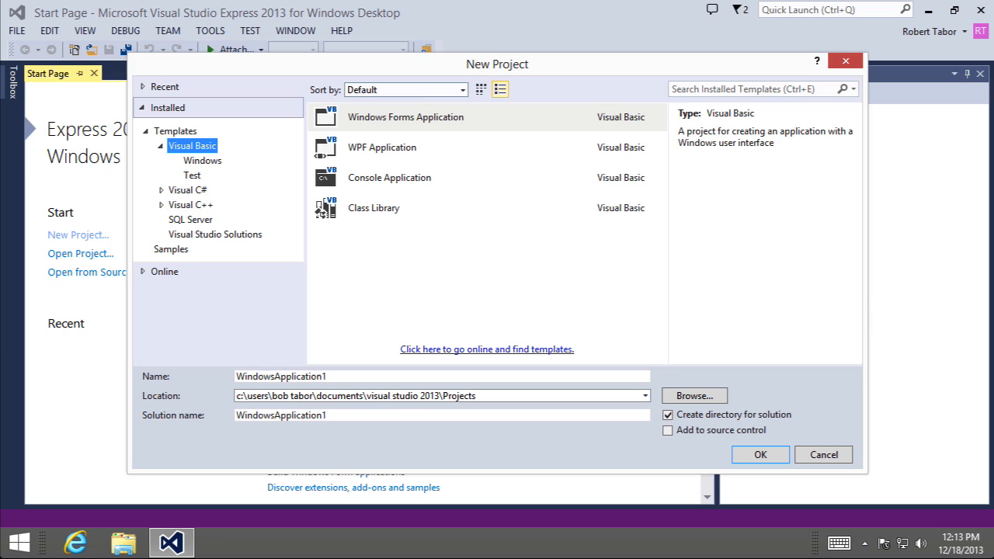
mouse_move(454, 310)
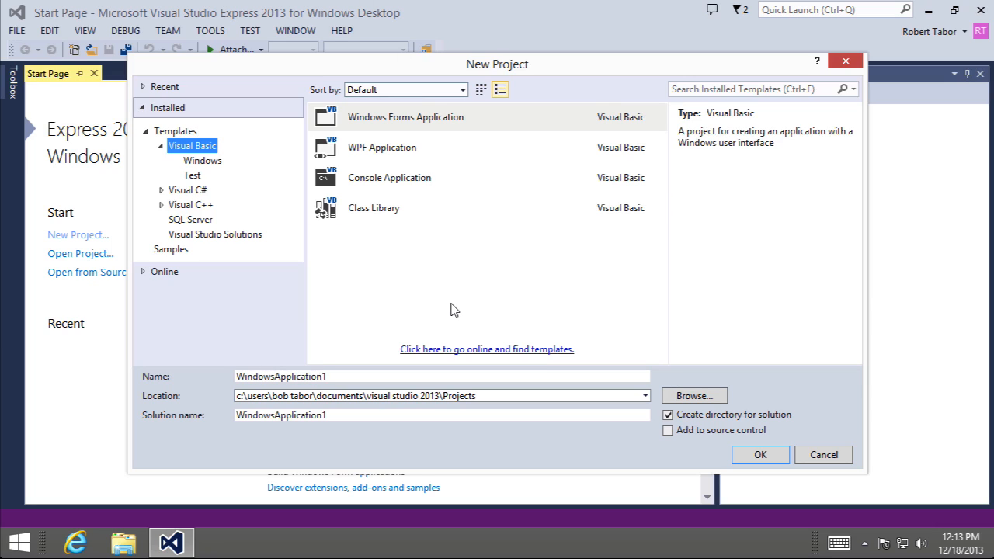
mouse_move(457, 306)
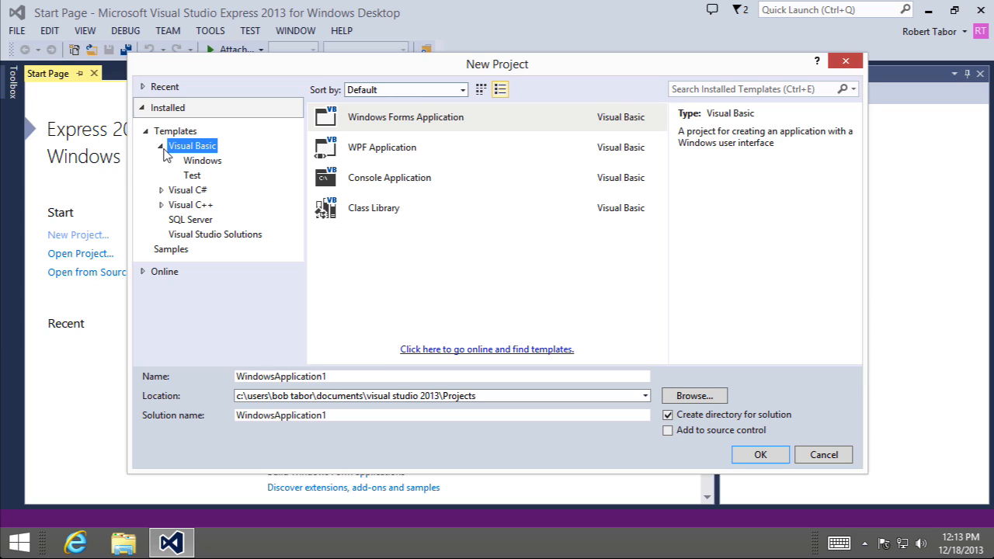
left_click(187, 160)
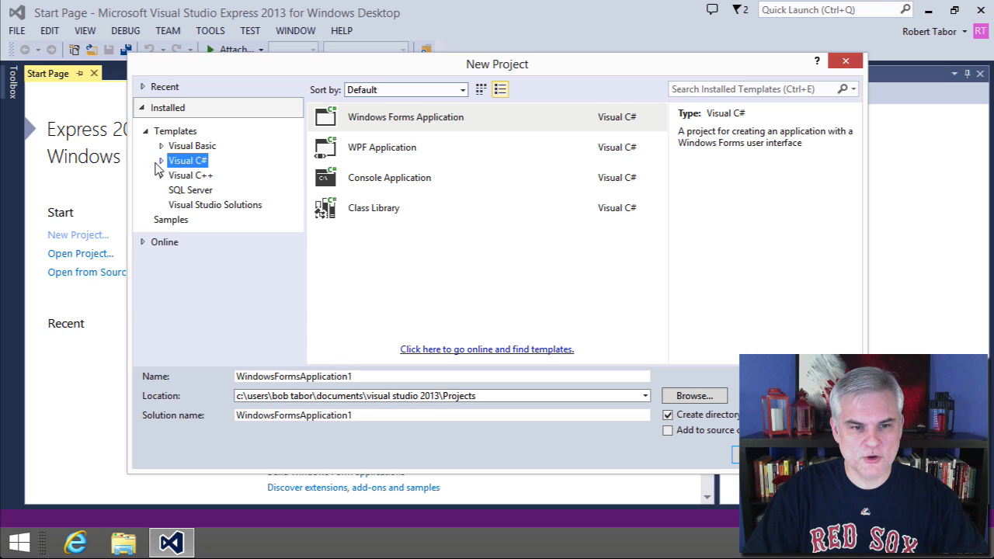
left_click(161, 160)
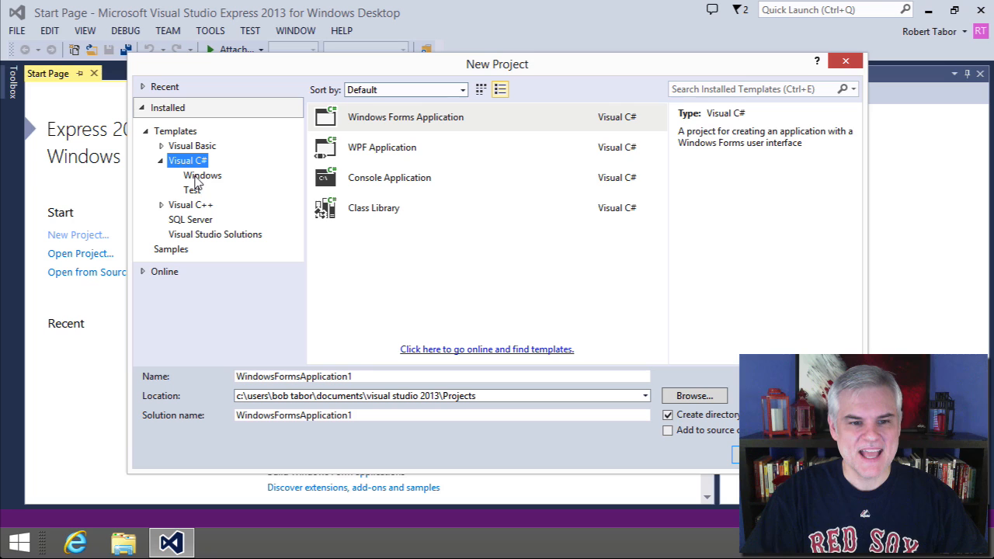
left_click(389, 177)
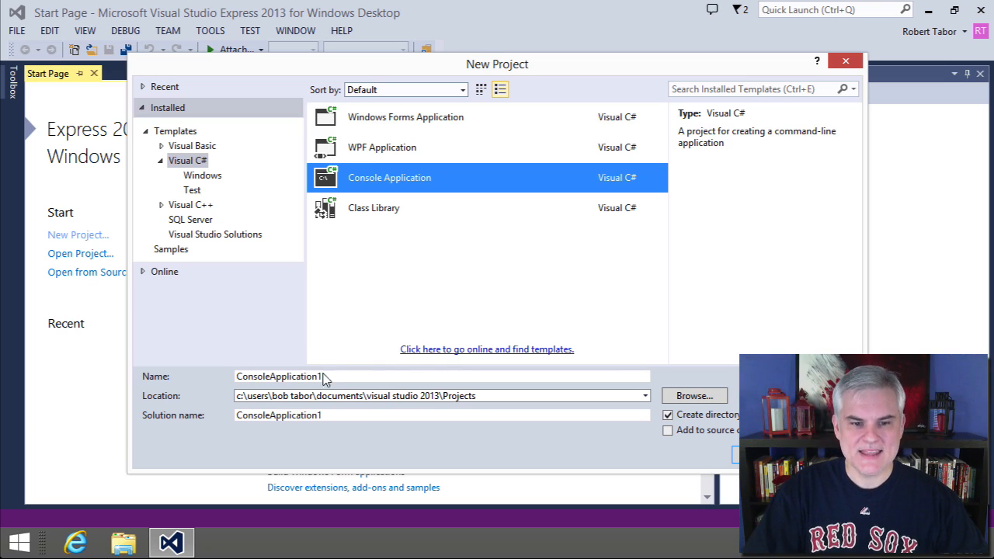
- Name the project HelloWorld and create it
left_click(280, 376)
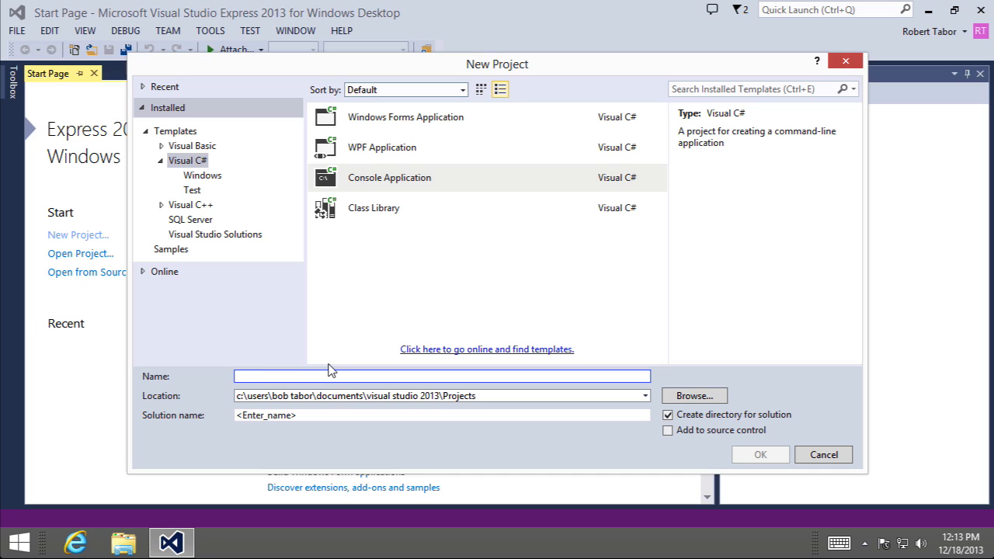
type("Hello")
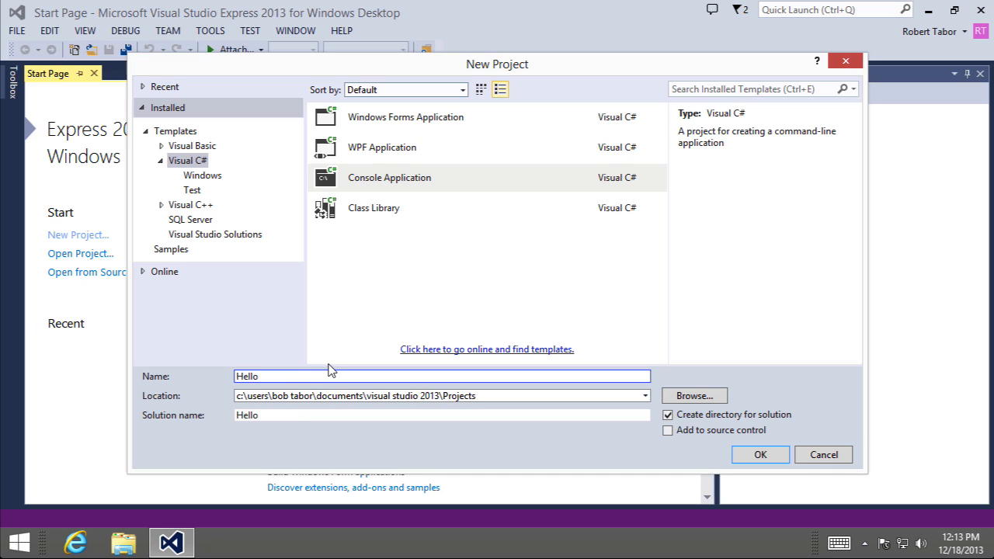
type("World")
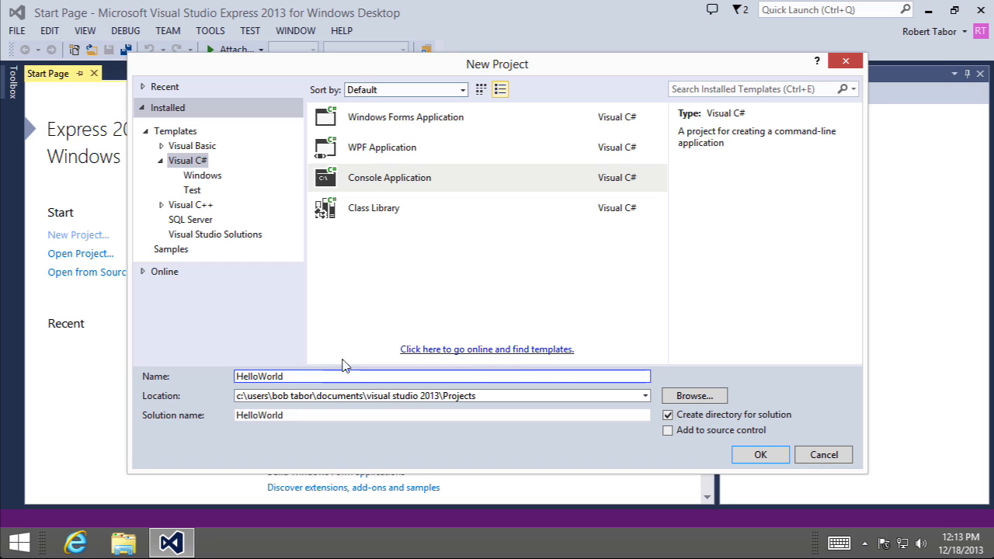
left_click(760, 454)
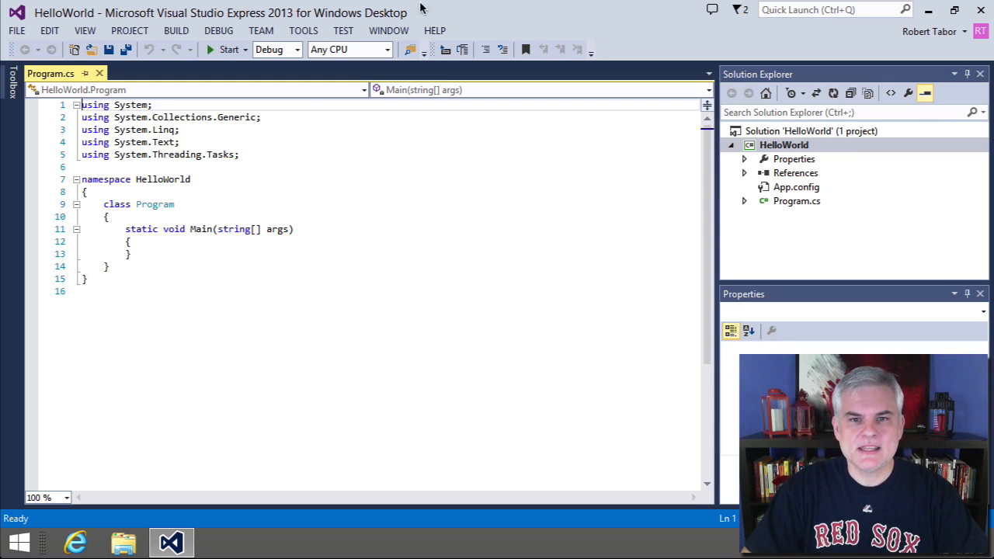
mouse_move(320, 134)
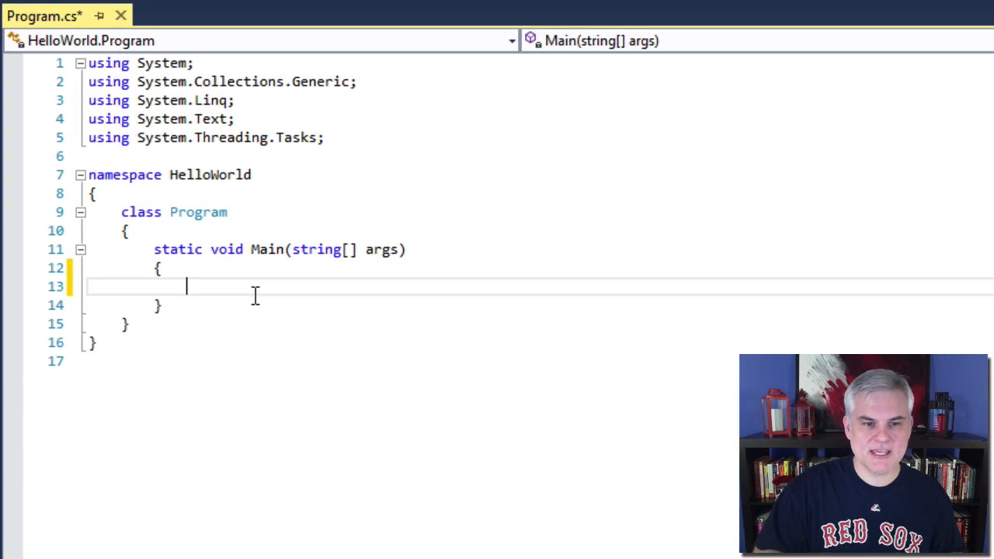
- Start a Console.WriteLine("") statement inside Main using IntelliSense
key("Enter")
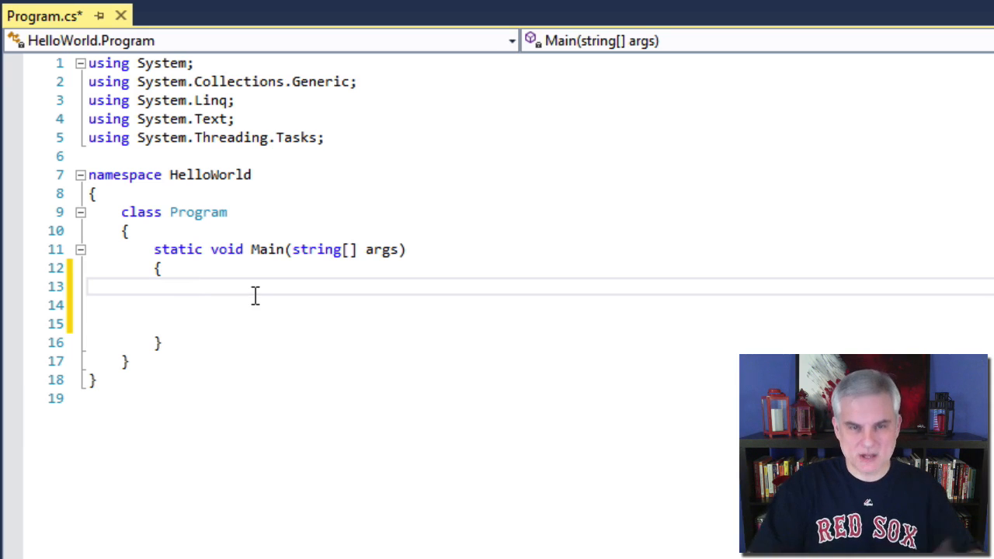
type("Con")
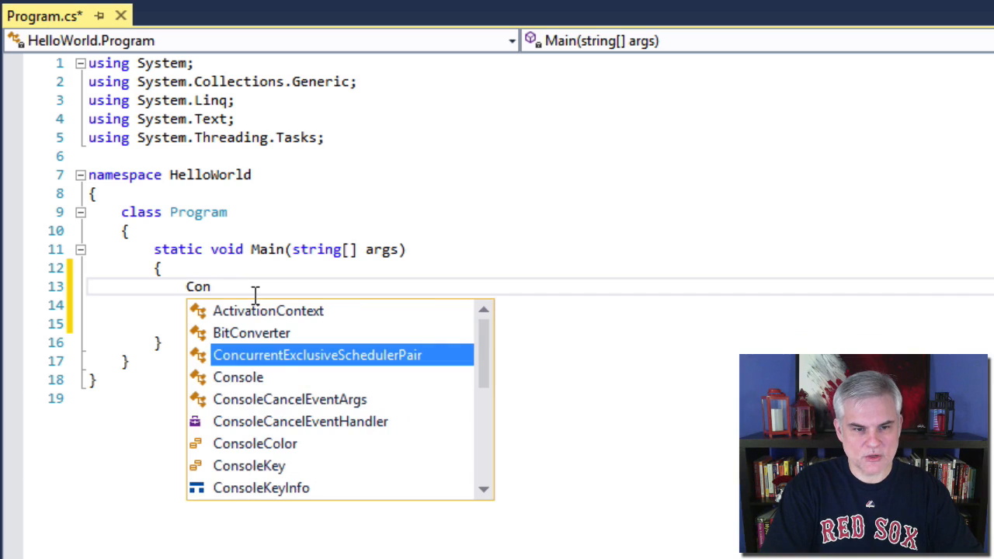
type("sole.")
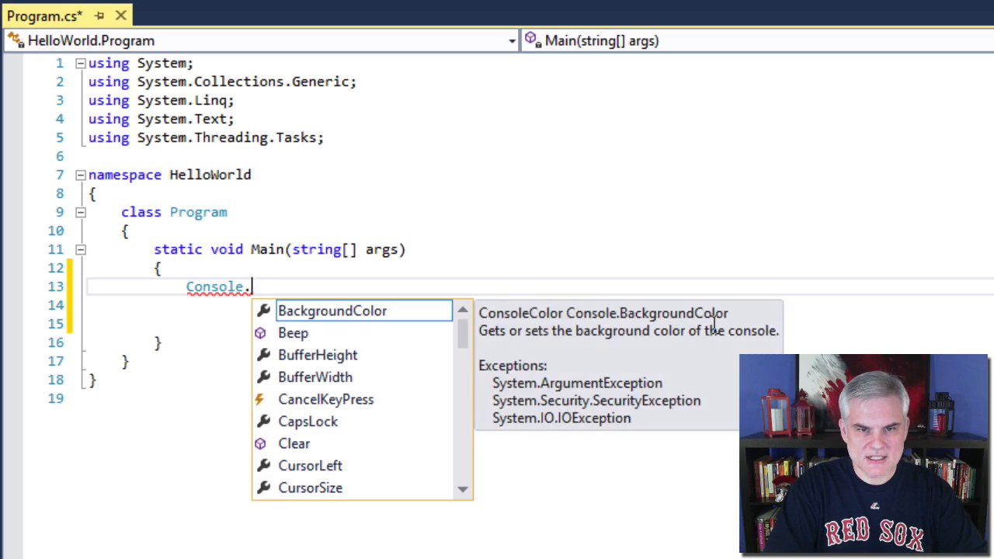
type("WriteLine")
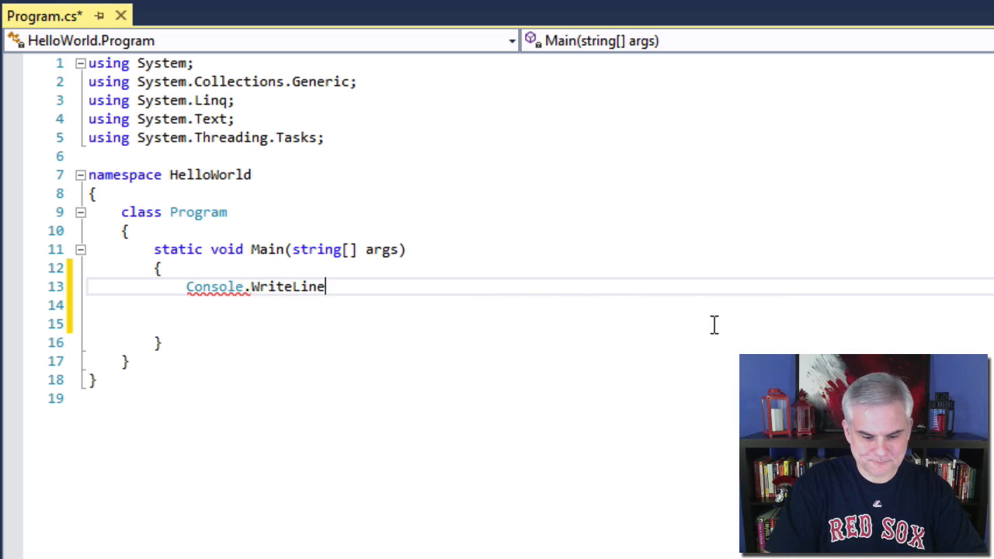
type("(\"\")")
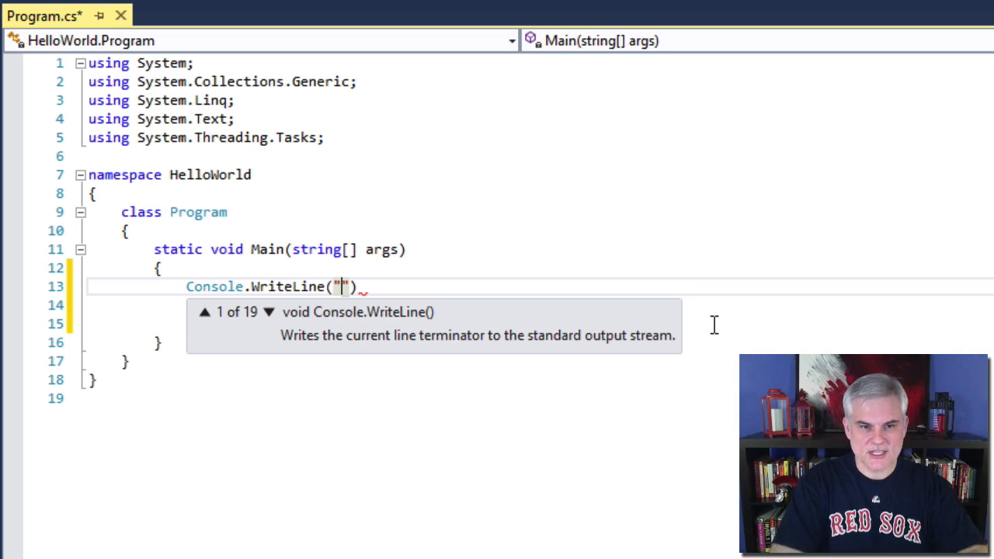
- Fill in "Hello World", fix the typo, end with a semicolon, and begin the next line
type("Hello Wro")
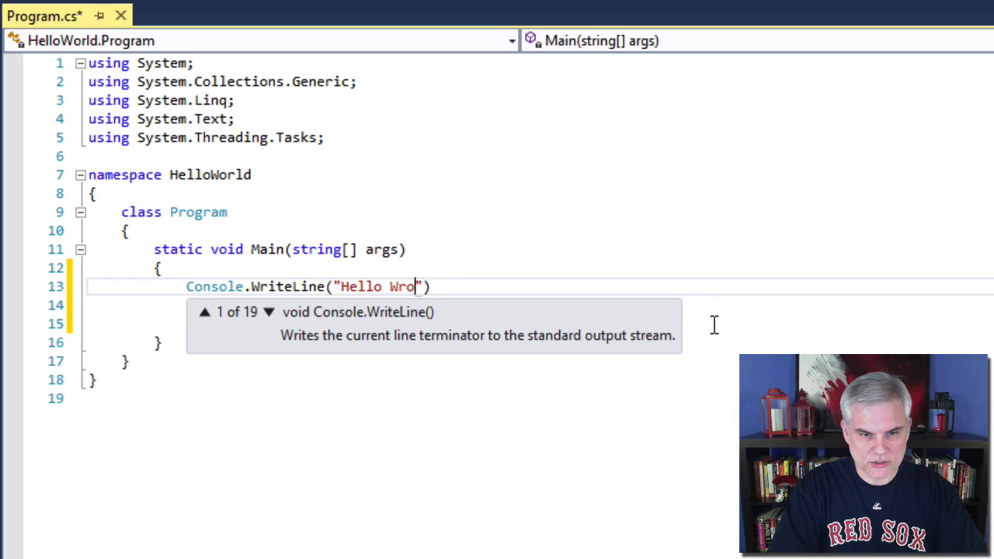
key("Backspace")
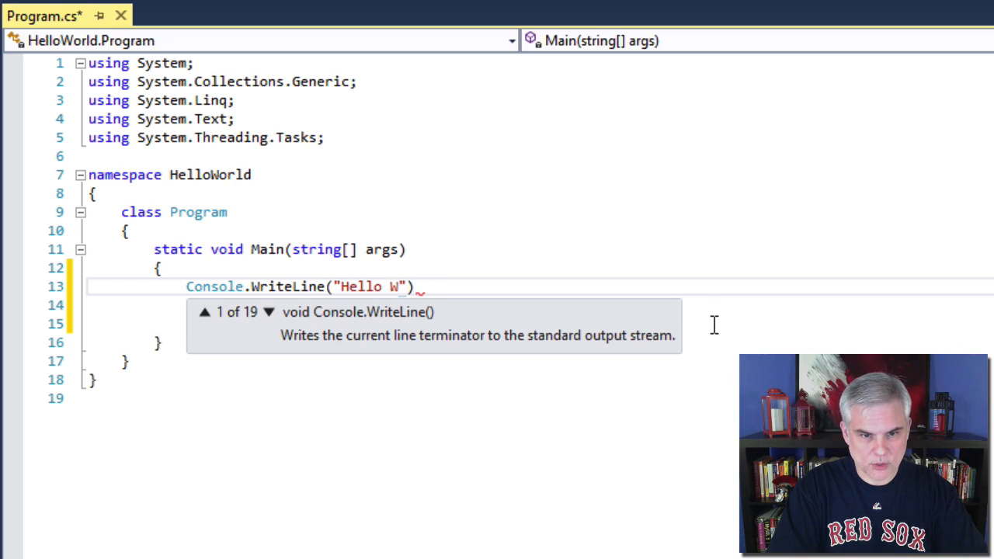
type("orld")
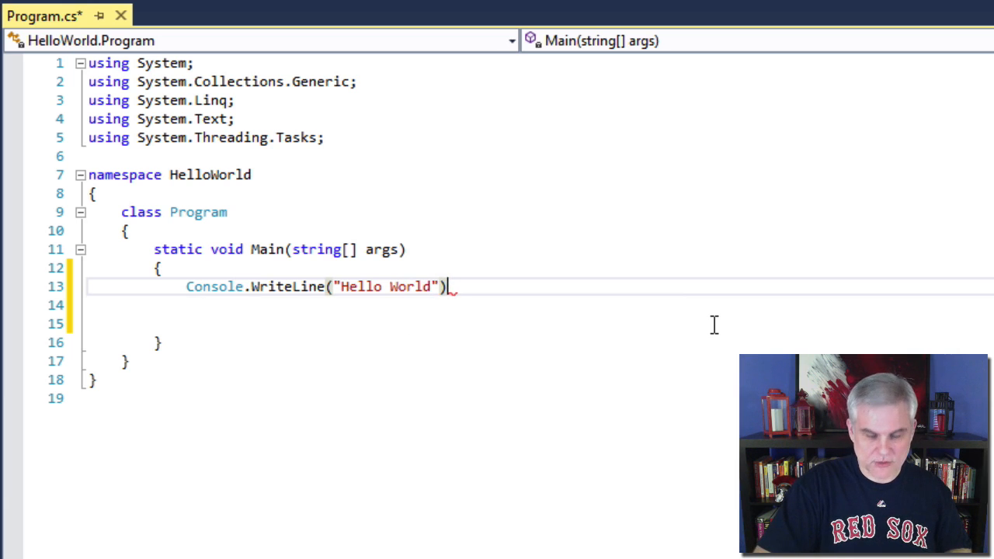
type(";")
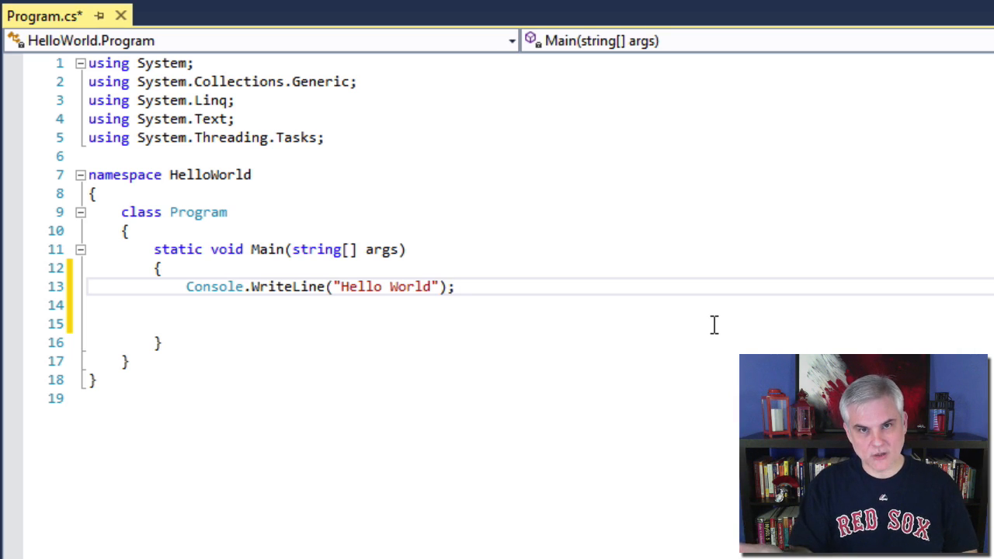
type("Console.Read")
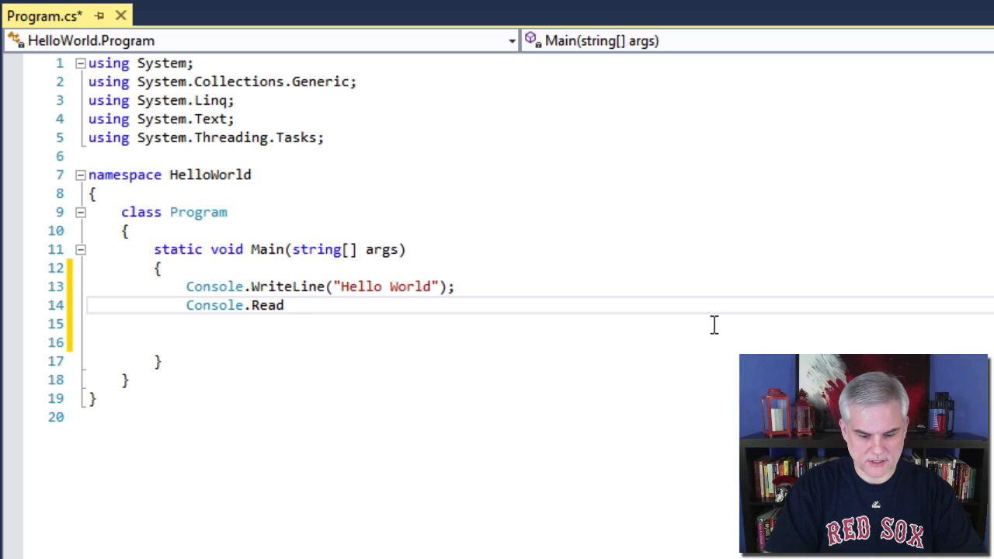
- Complete the next line as Console.ReadLine(); after WriteLine
type("Line();")
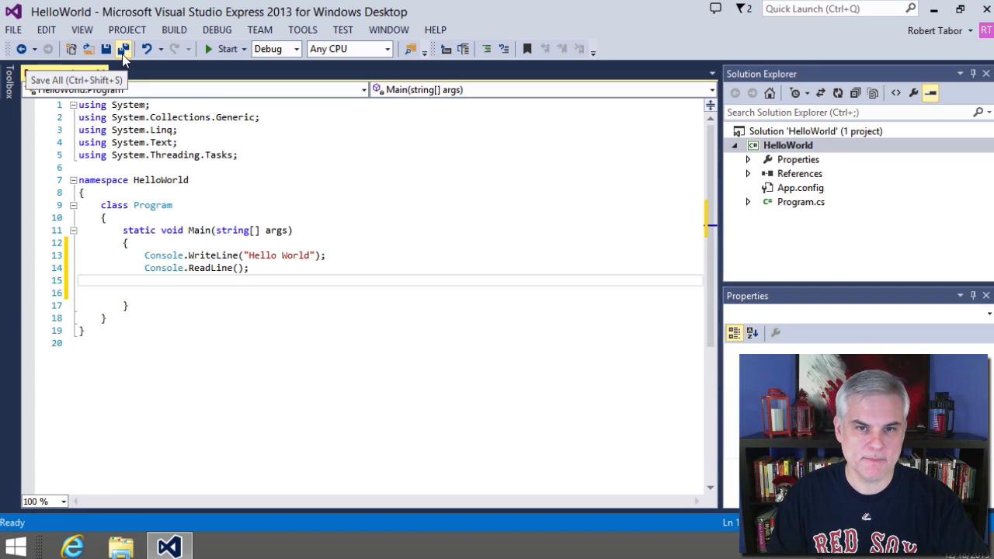
- Save all, run HelloWorld to print Hello World, then close the console
left_click(119, 55)
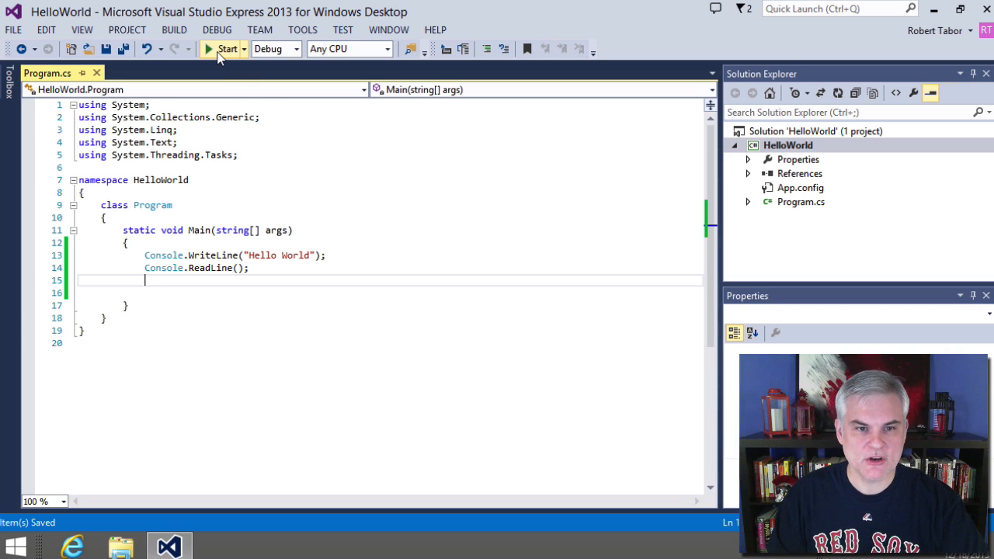
mouse_move(215, 52)
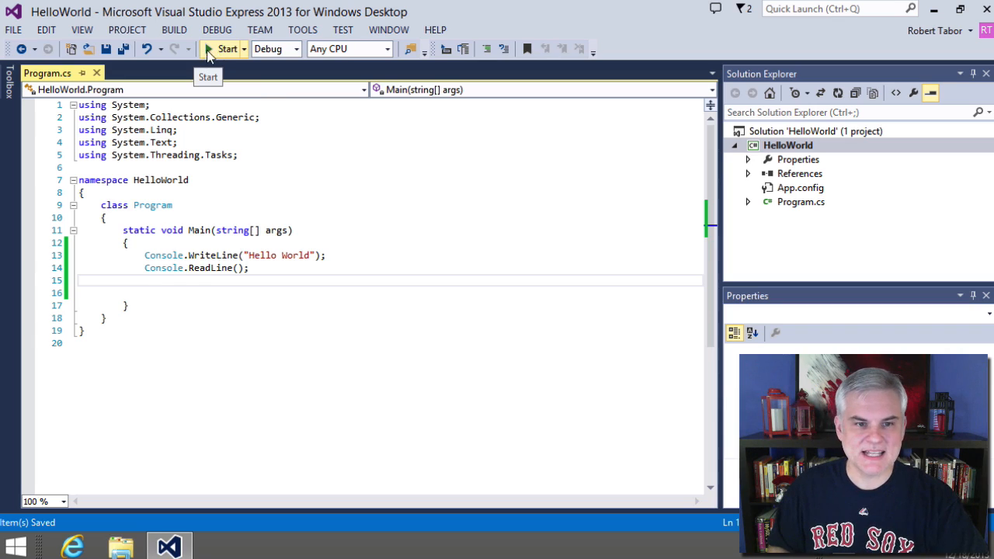
left_click(227, 50)
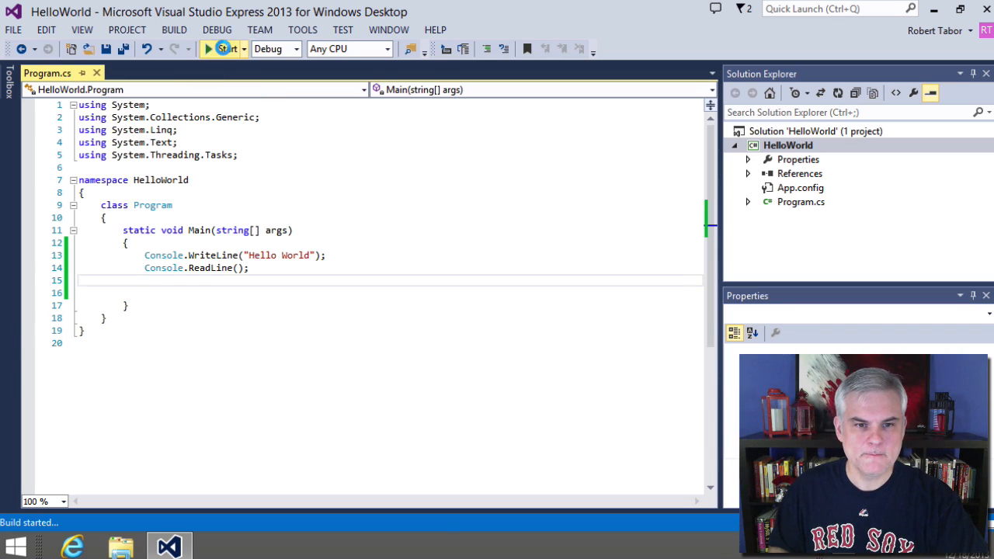
left_click(226, 52)
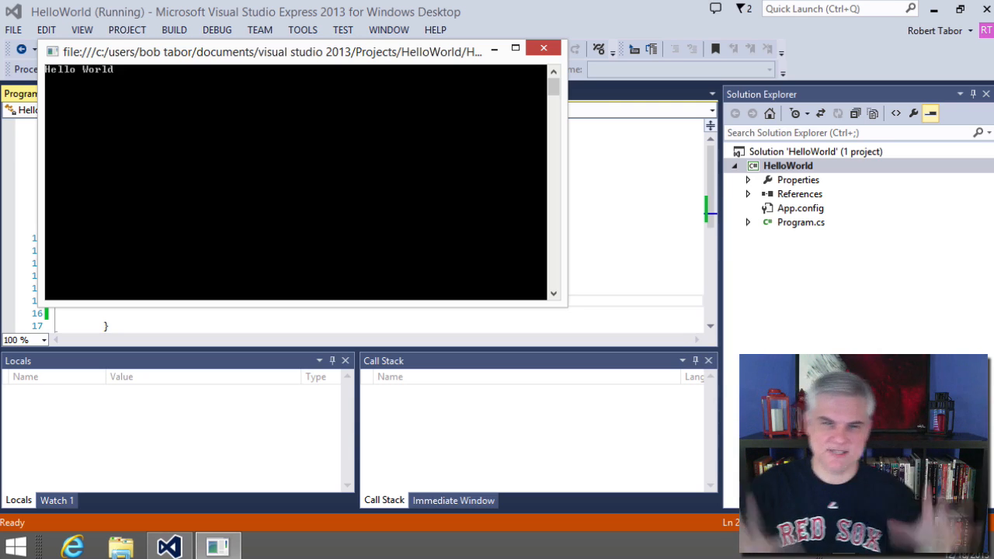
mouse_move(540, 49)
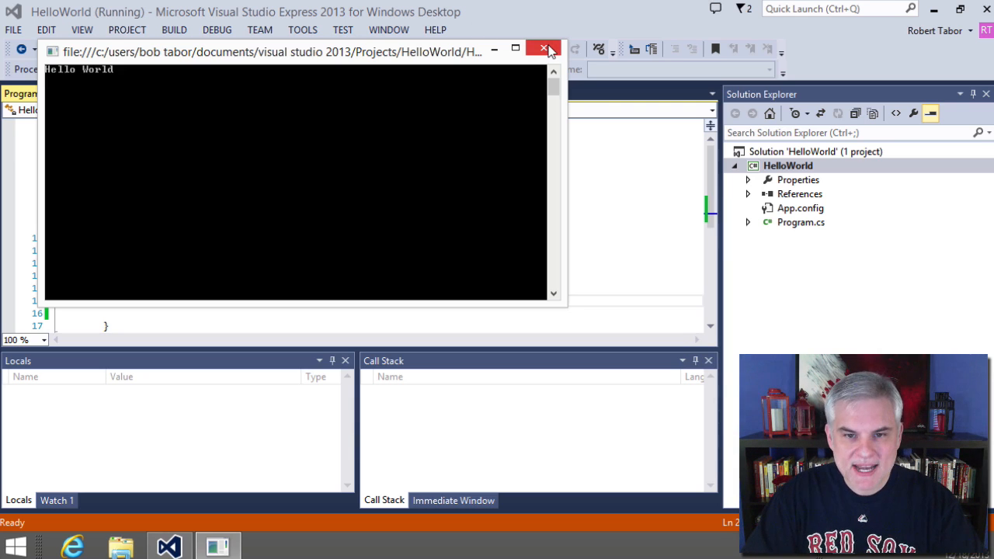
left_click(544, 48)
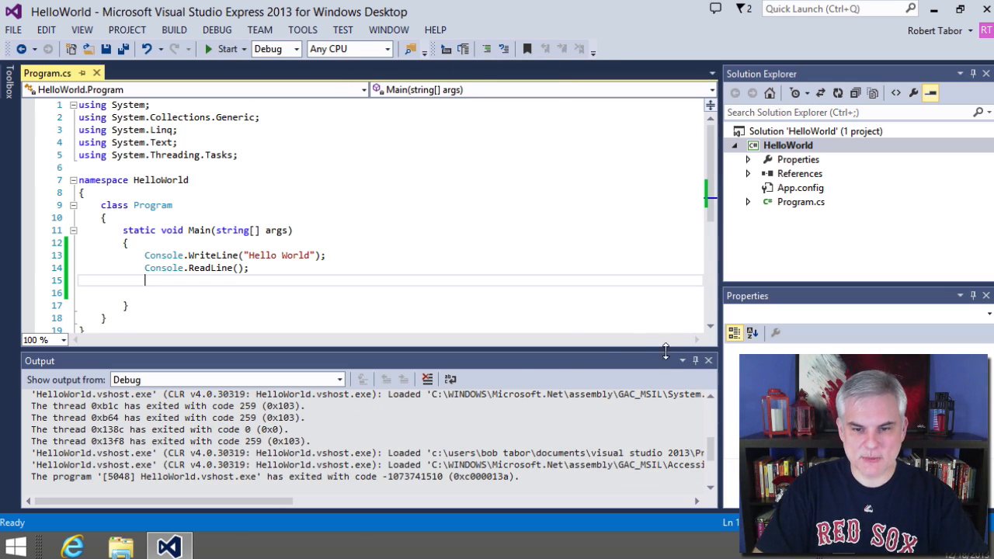
- Click into the code inside Main to begin moving the Console lines
left_click(707, 361)
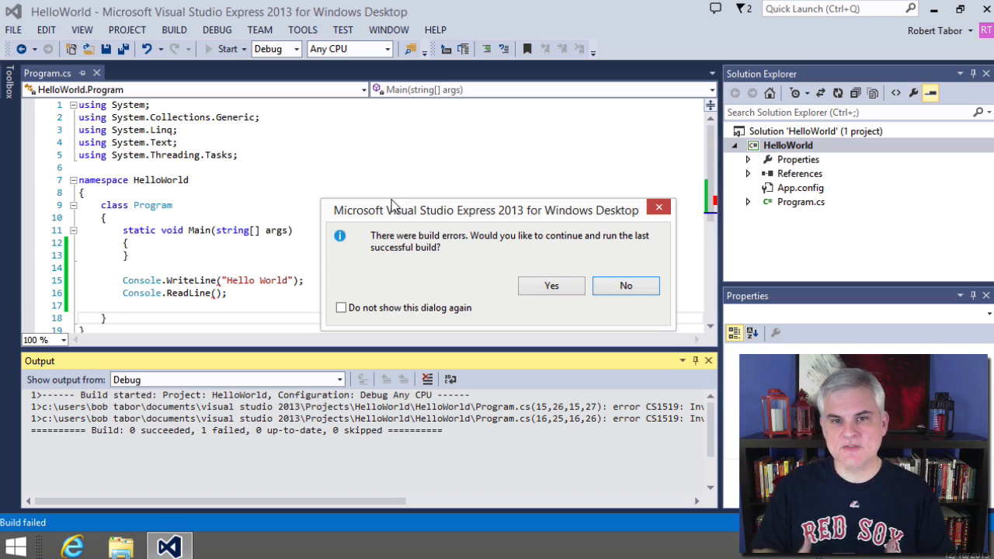
mouse_move(565, 267)
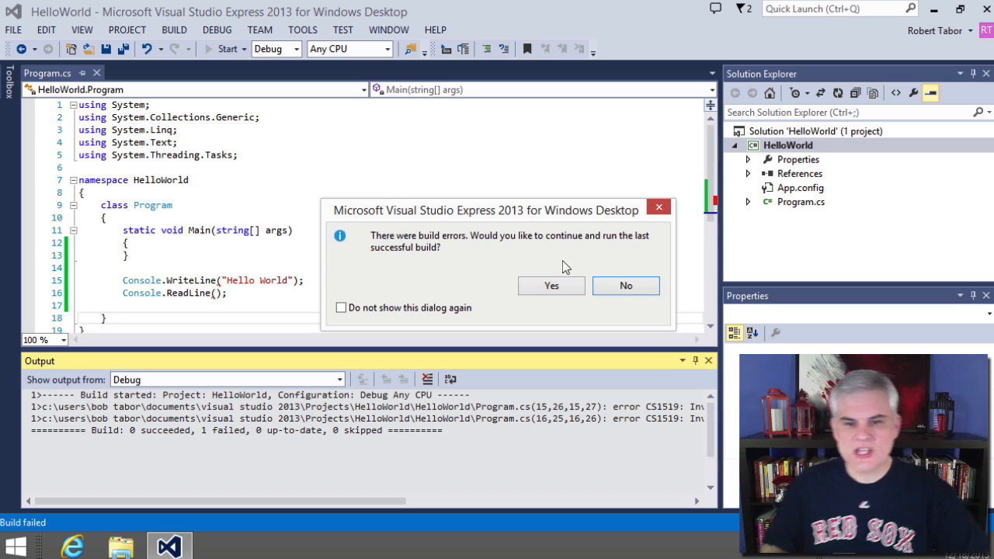
- Decline the last build, cut the misplaced Console lines back into Main, and rerun
left_click(625, 285)
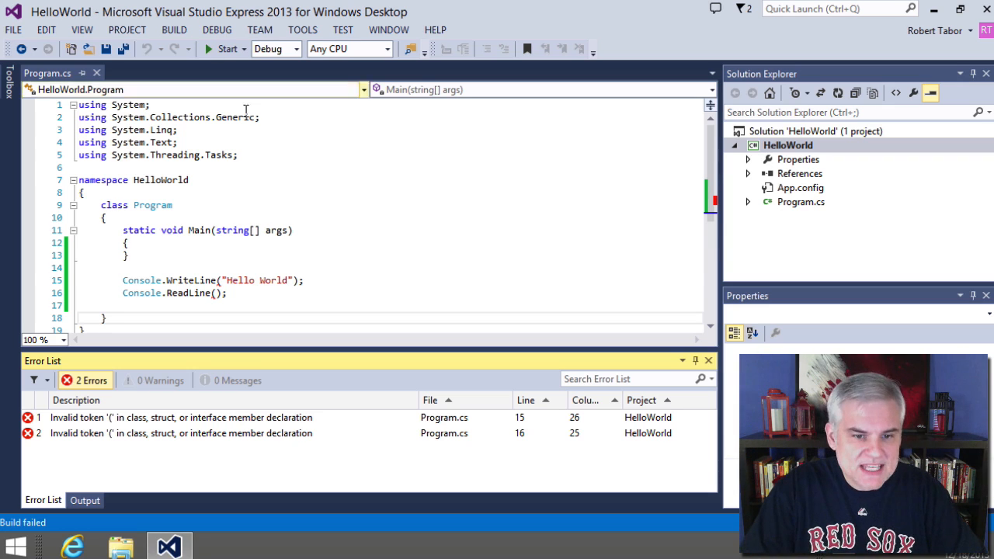
scroll("down", 3)
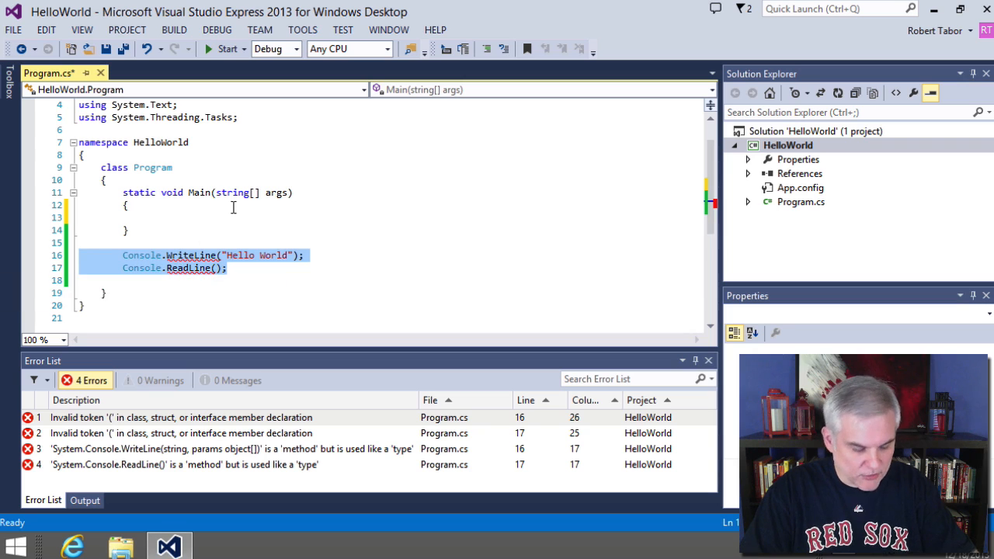
key("Delete")
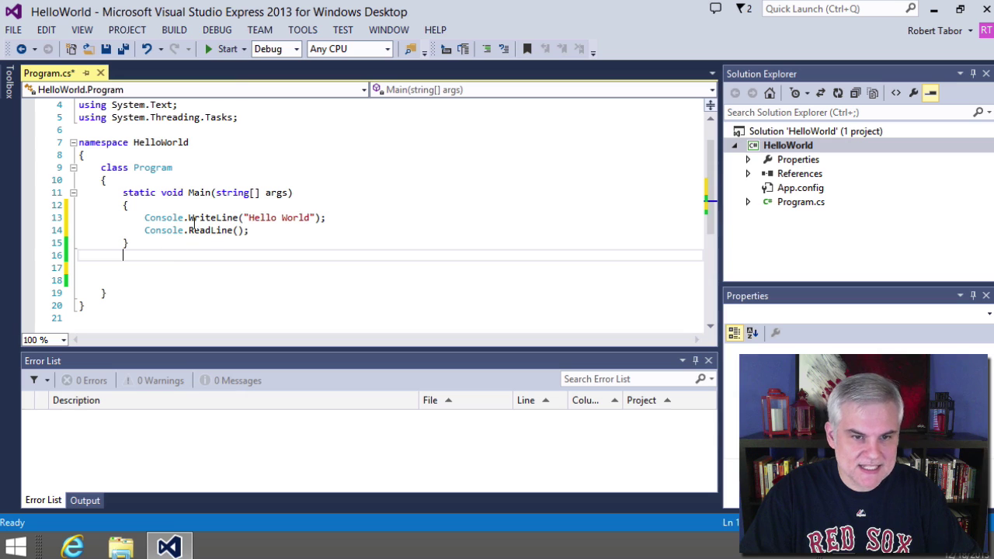
left_click(180, 52)
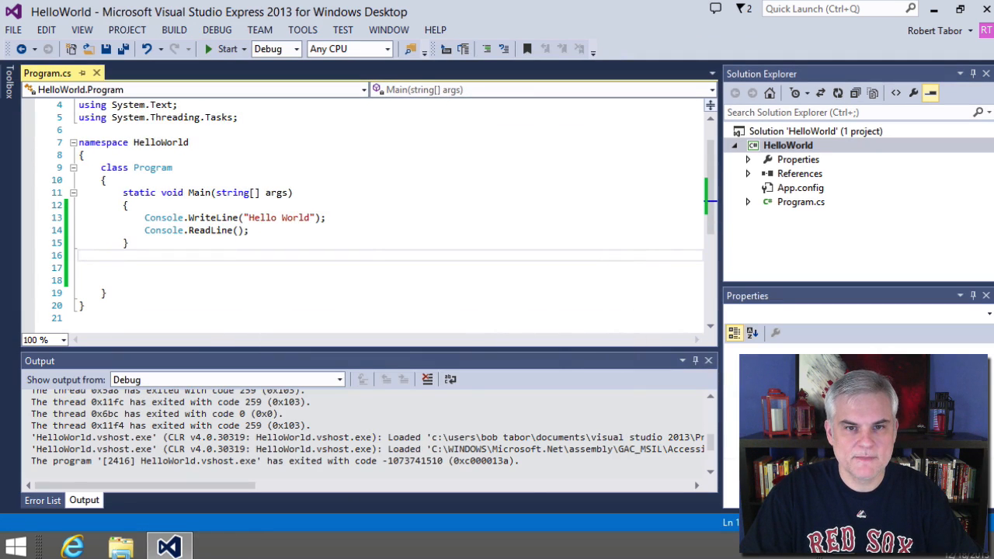
- Run, decline the failed build, and retype Console.ReadLine(); with its semicolon
left_click(185, 50)
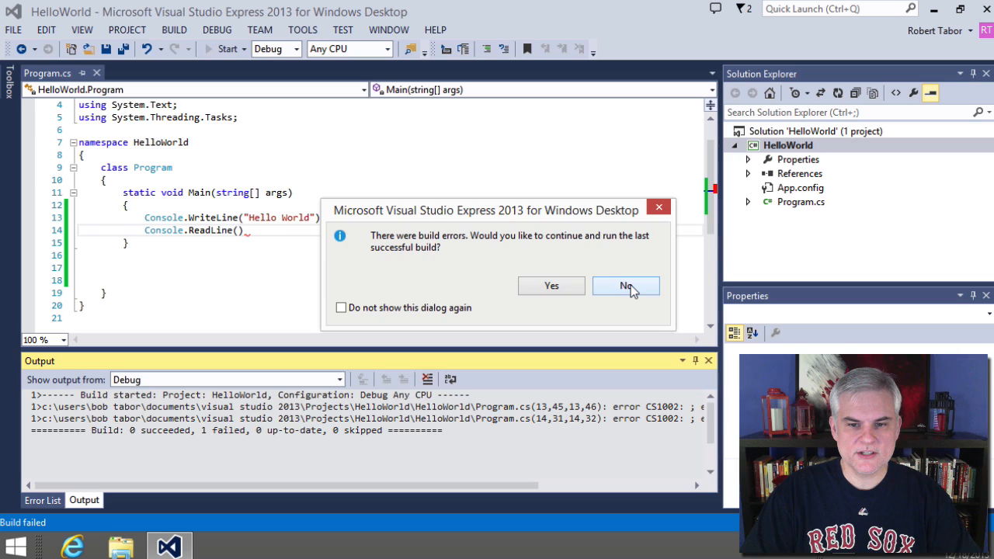
left_click(625, 286)
type(";")
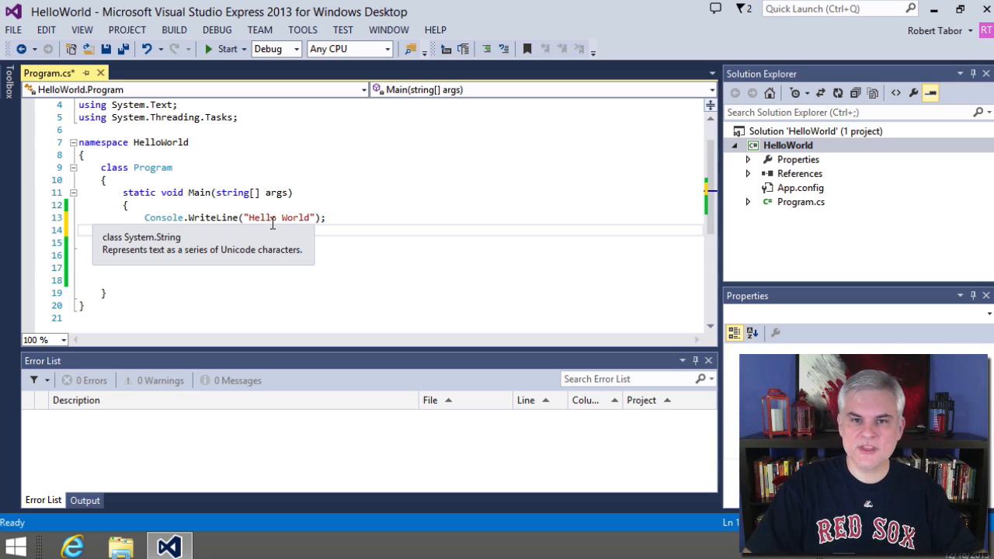
type("Console.ReadLine();")
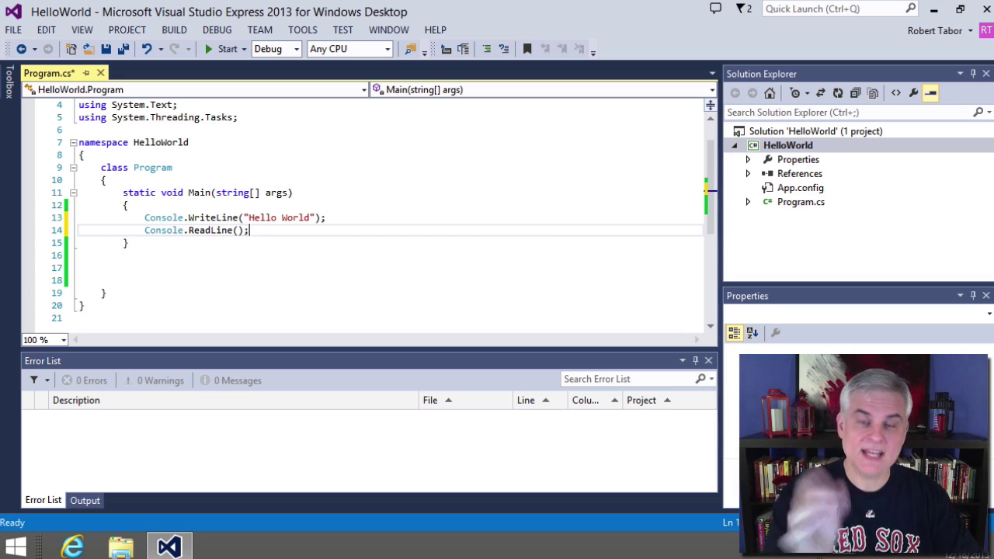
mouse_move(465, 41)
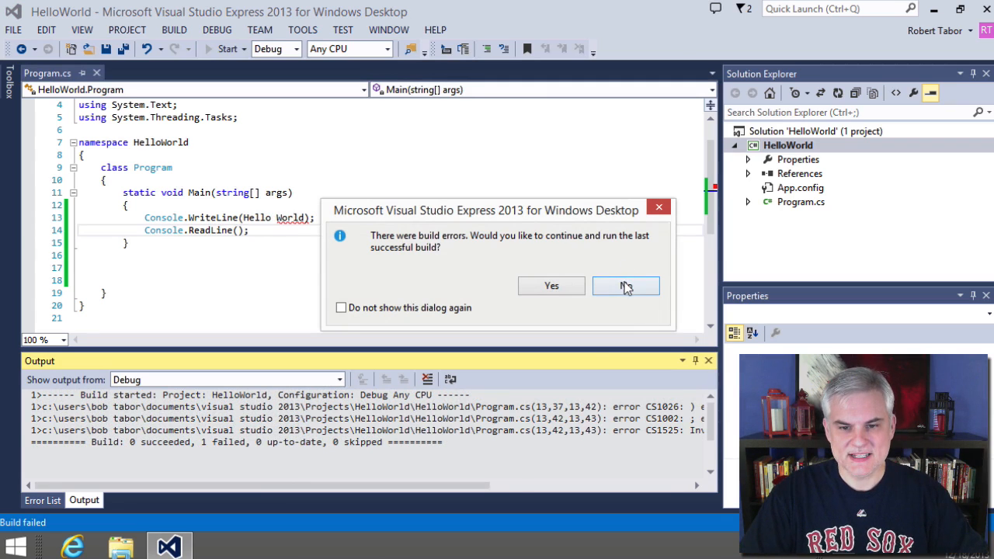
- Decline running the last successful build so the missing-quote errors on line 13 appear
left_click(626, 285)
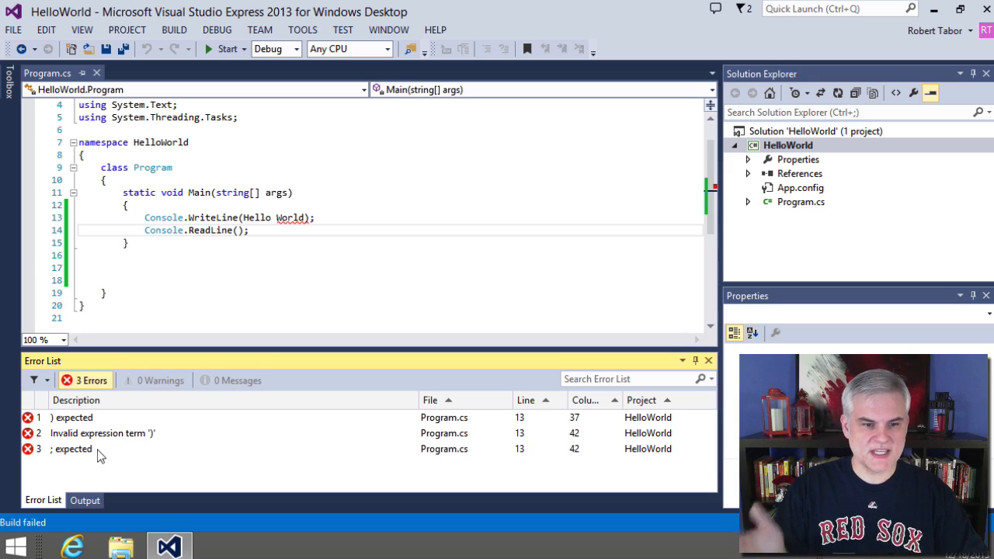
mouse_move(326, 247)
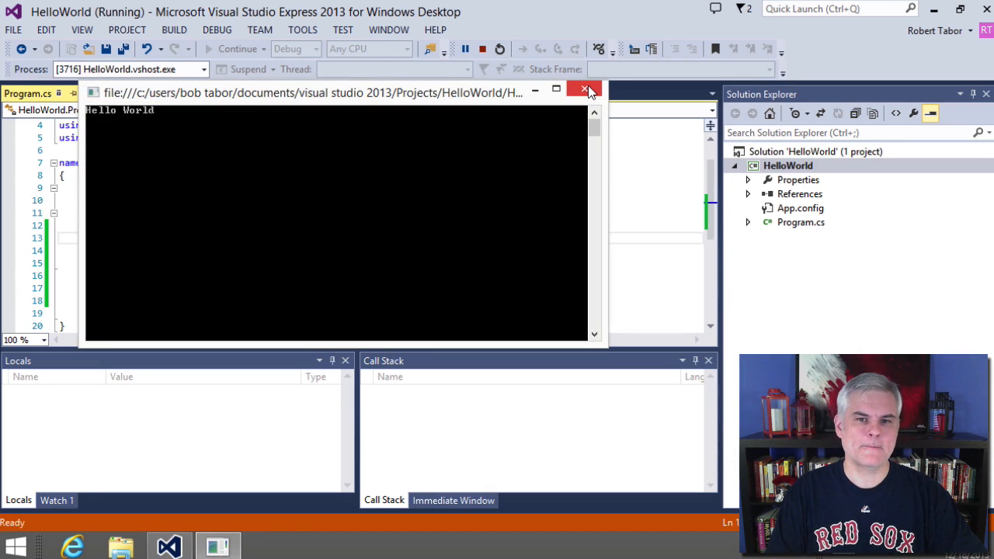
- Close the Hello World console, then decline the last successful build to surface the writeline and Readline errors
left_click(584, 89)
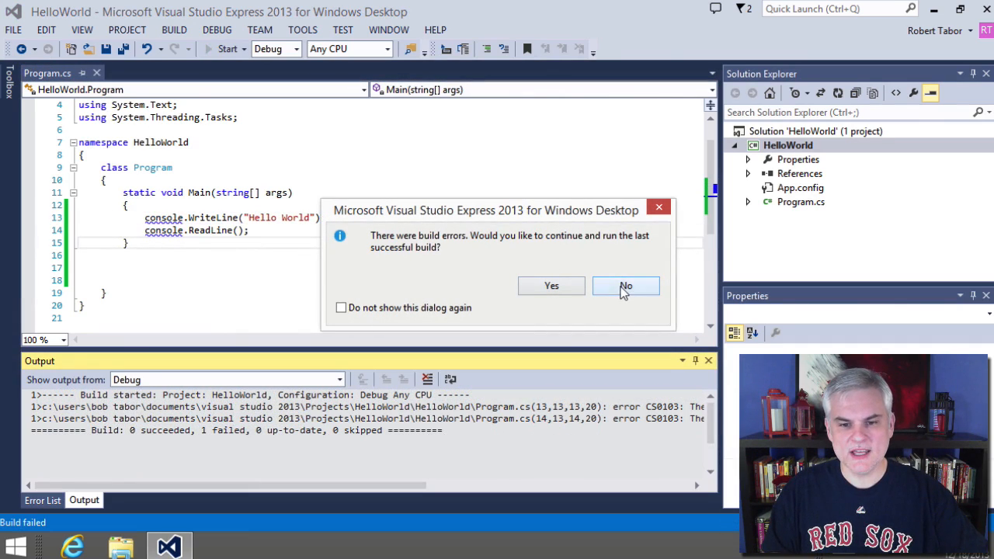
left_click(626, 285)
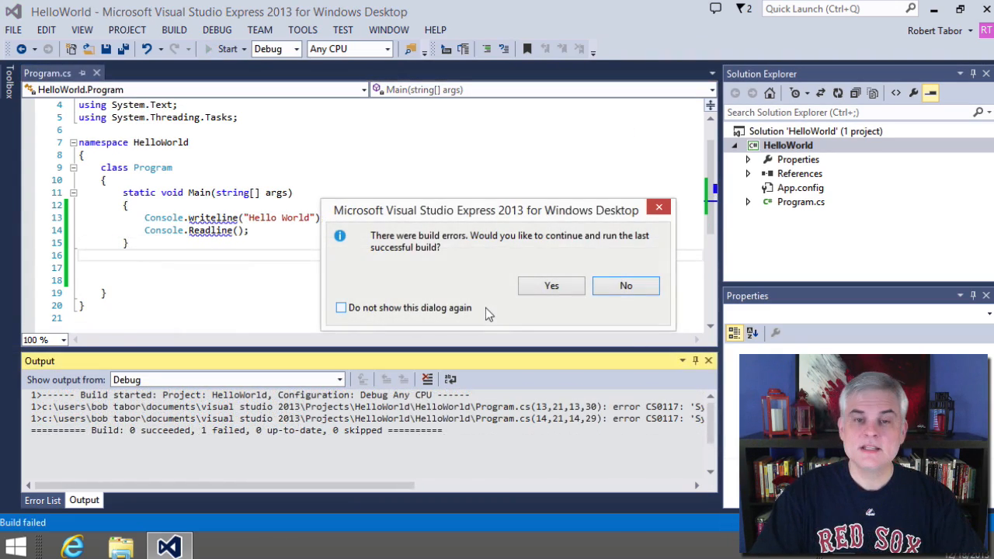
mouse_move(680, 301)
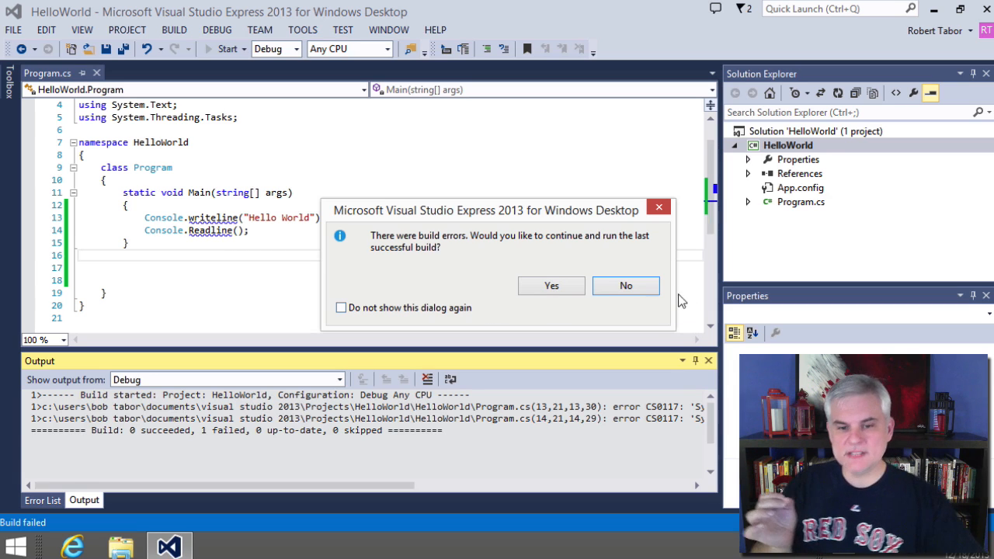
left_click(626, 286)
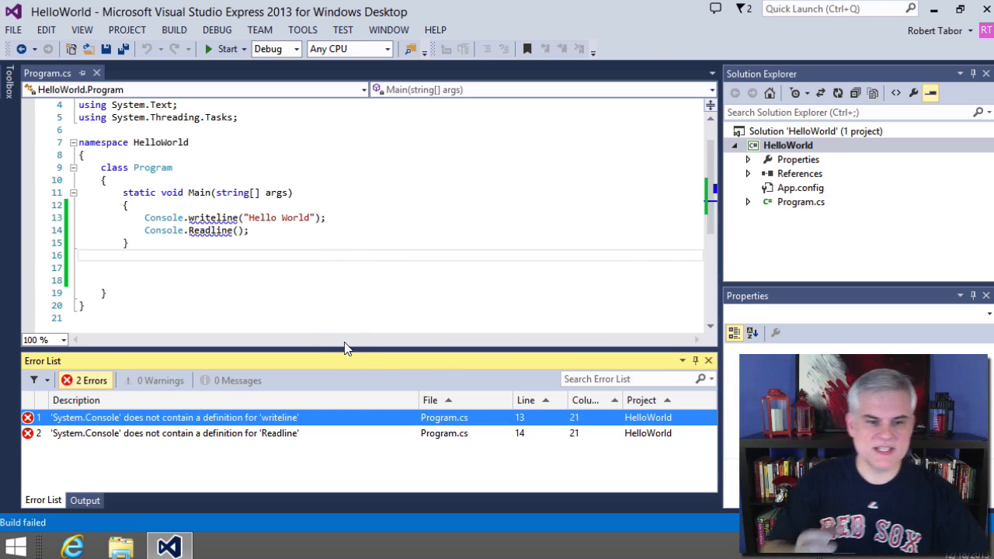